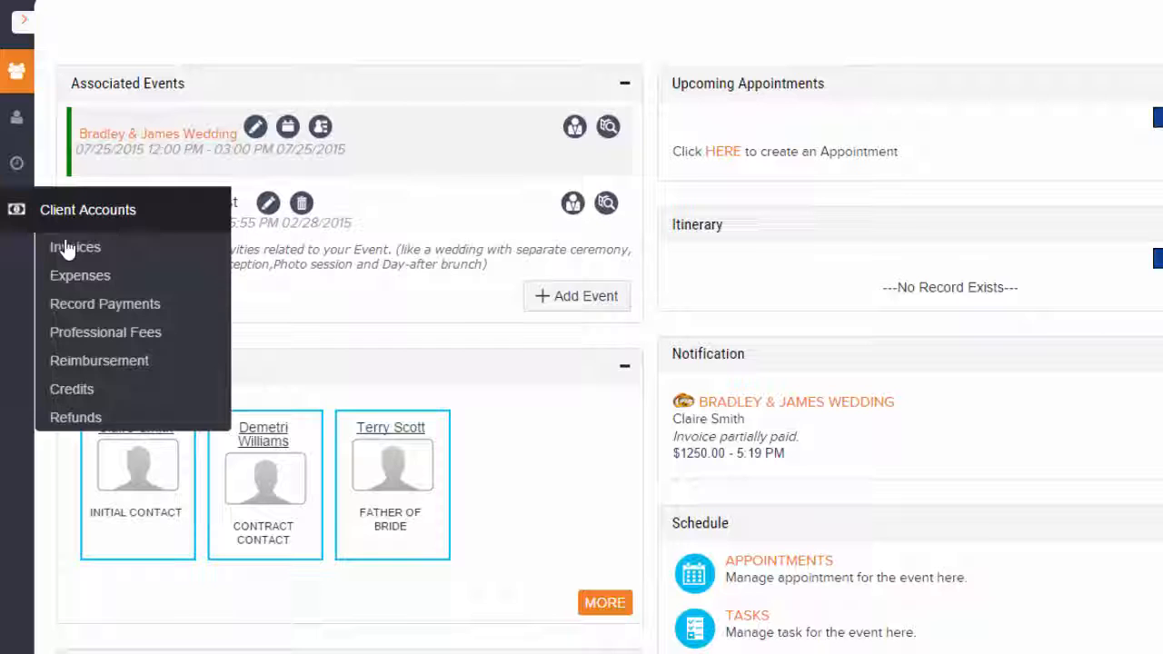
Go to Record Payments via the Client Accounts sidebar flyout for the wedding event.
left_click(106, 303)
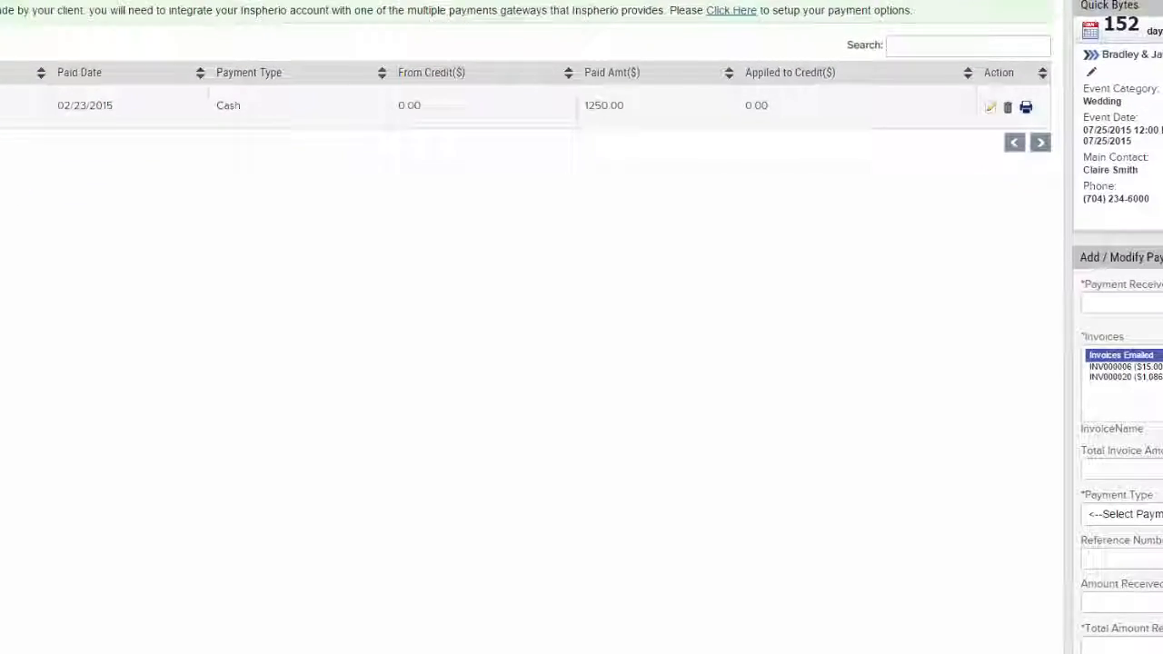
Save a new 15.00 cash payment dated 02/23/2015, REF0005, described as Full payment.
scroll("down", 3)
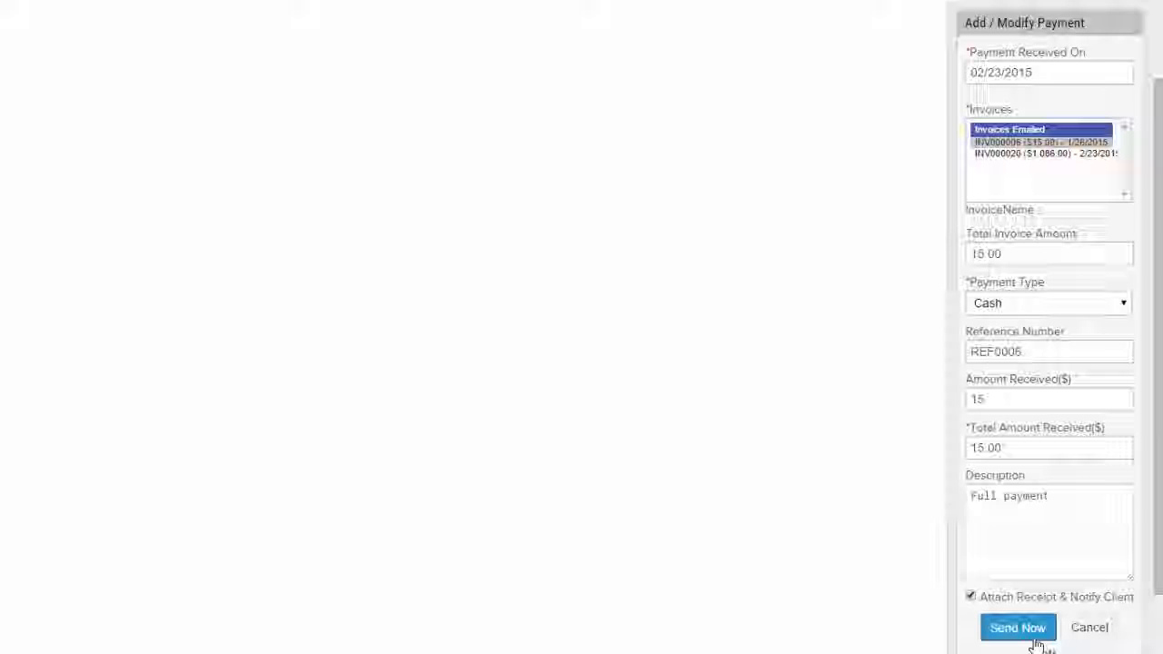
left_click(1018, 627)
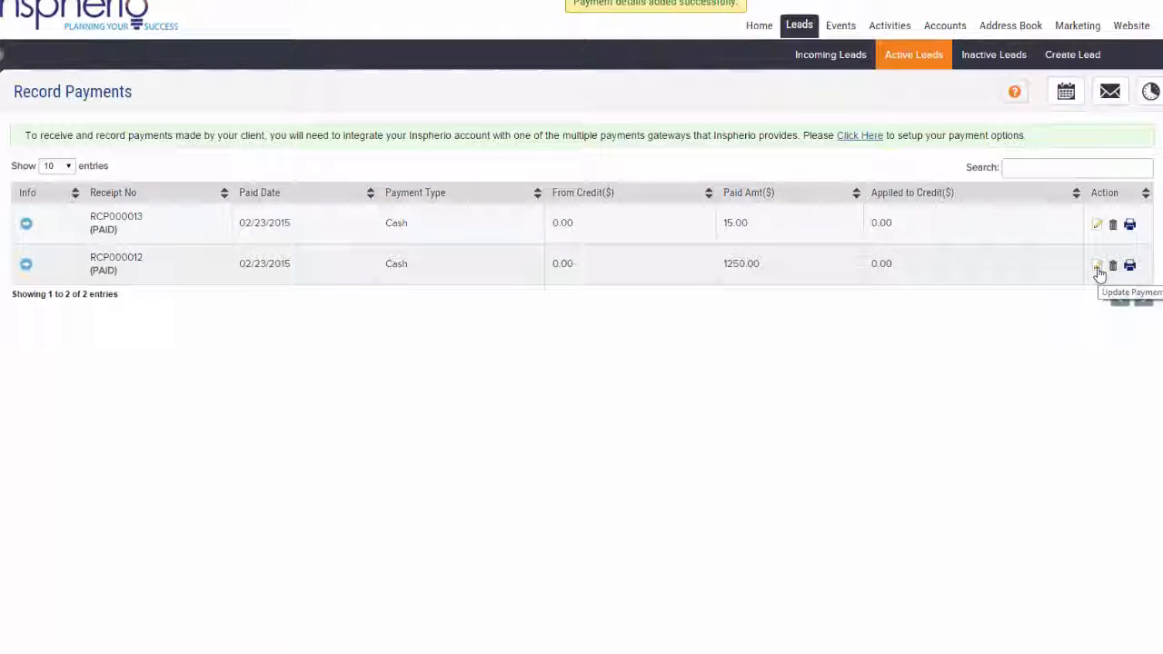
Edit the 1250.00 payment and change its received date to 02/22/2015.
left_click(1098, 265)
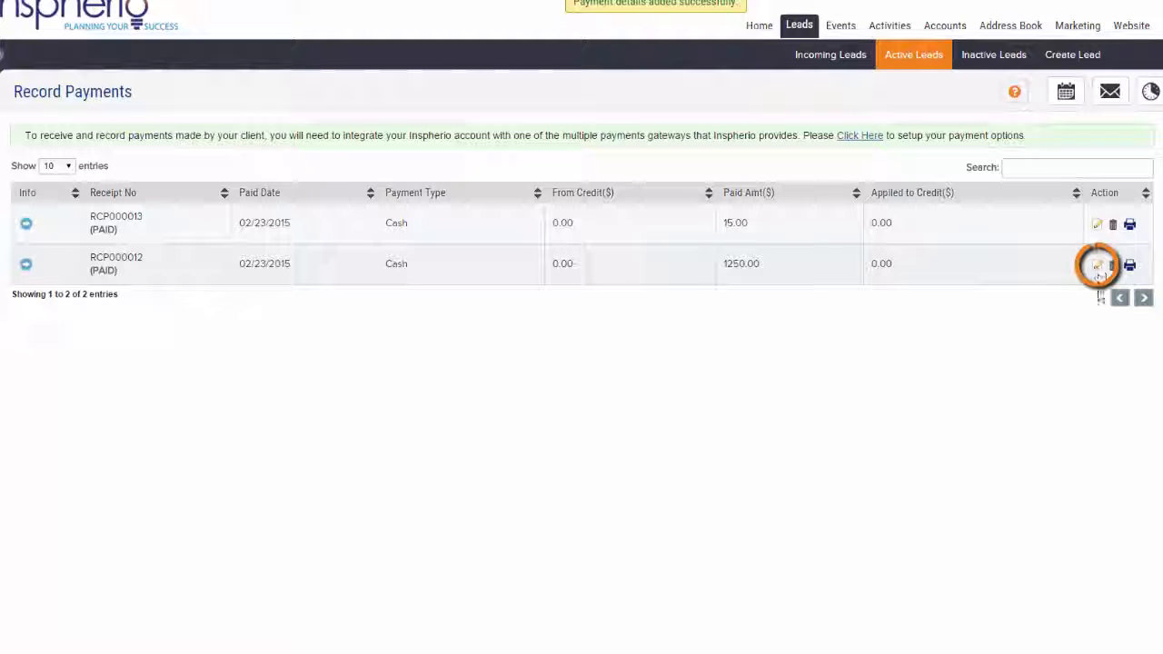
left_click(1098, 266)
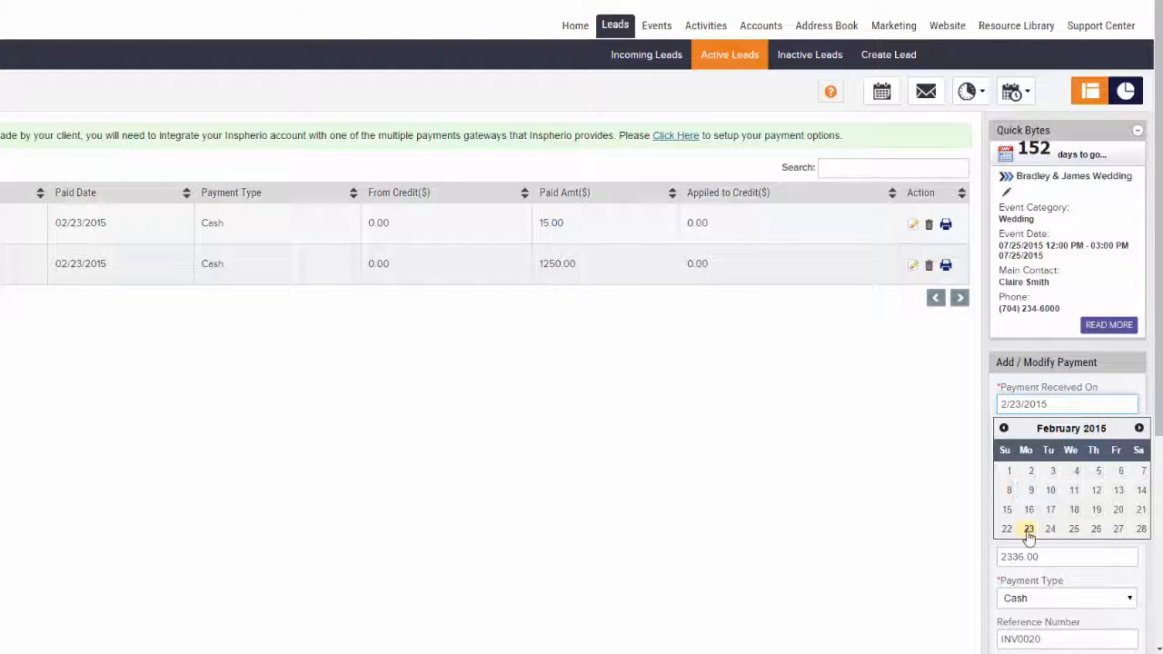
left_click(1029, 529)
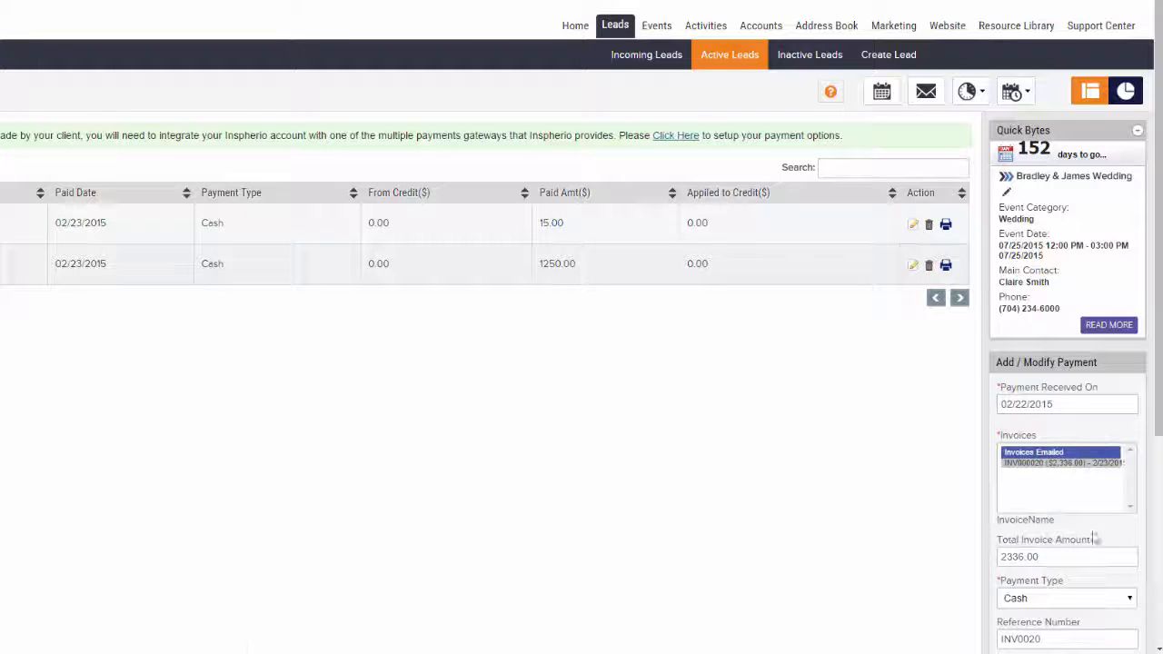